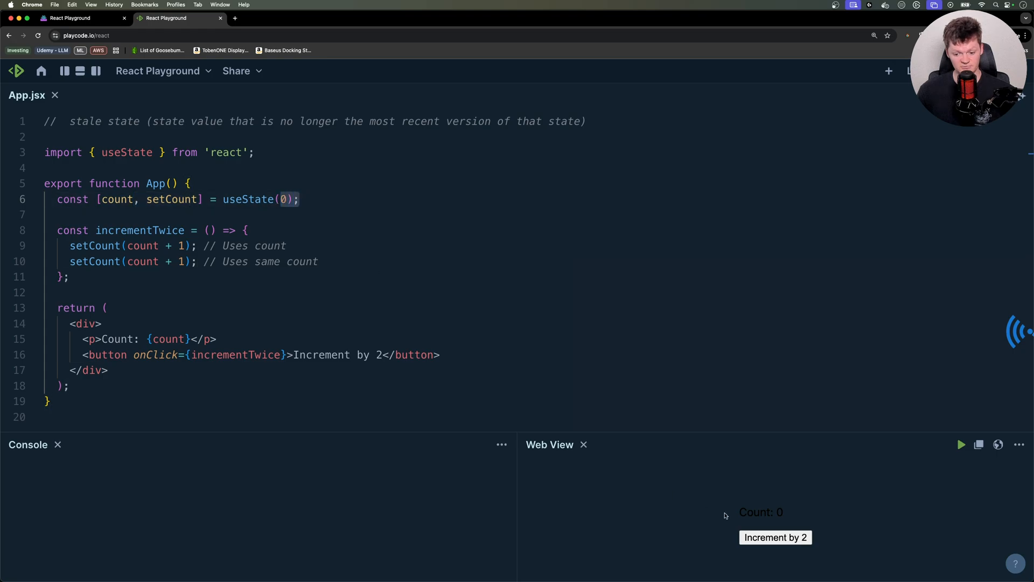
Press 'Increment by 2' in the preview, then select count in the first setCount call
left_click(775, 537)
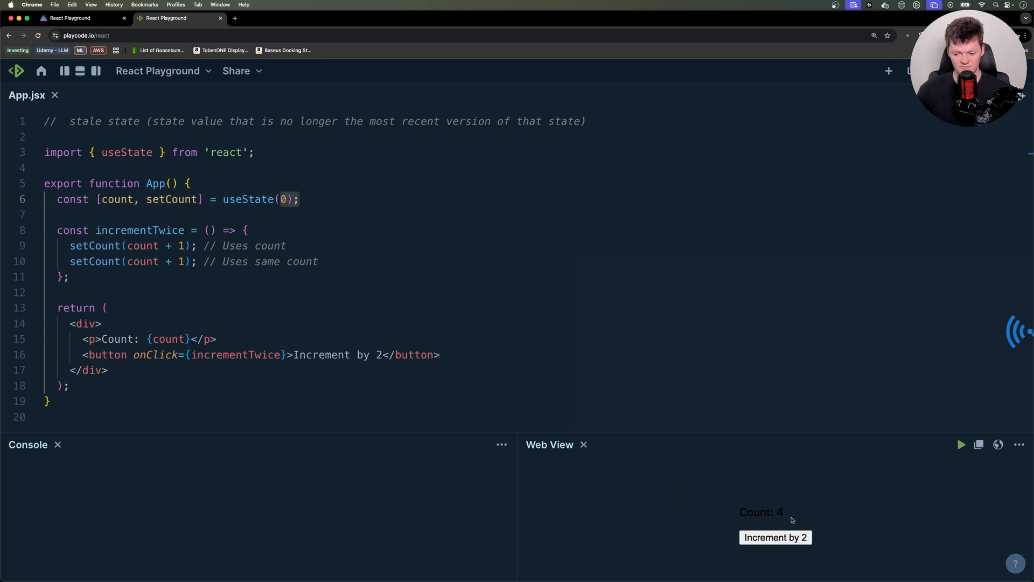
double_click(761, 512)
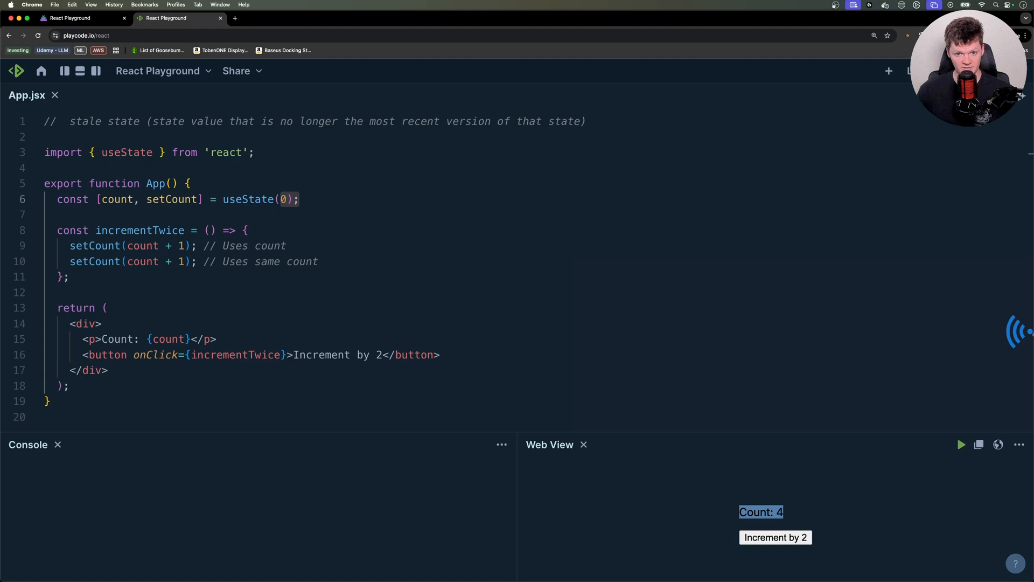
left_click(139, 245)
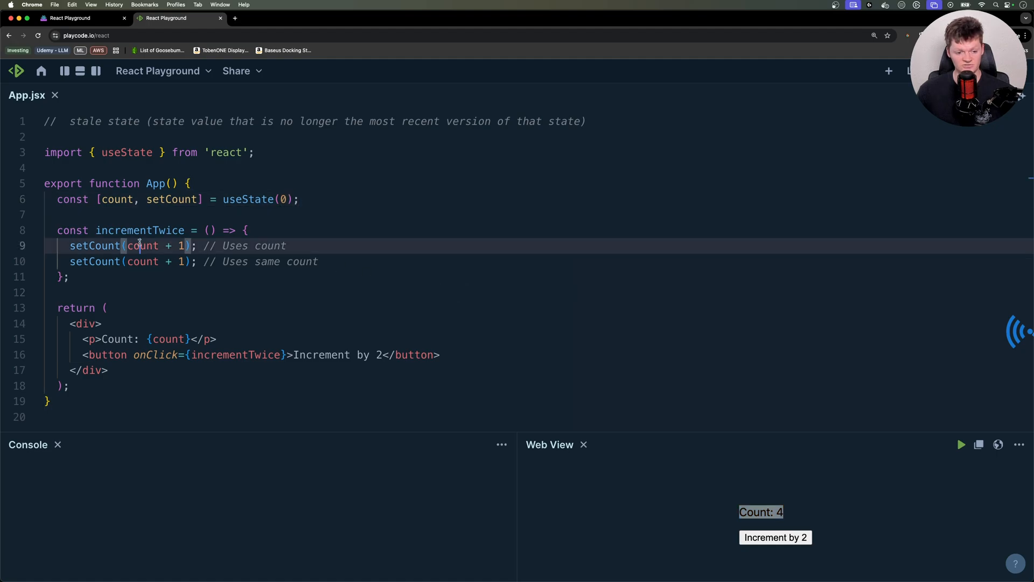
double_click(142, 245)
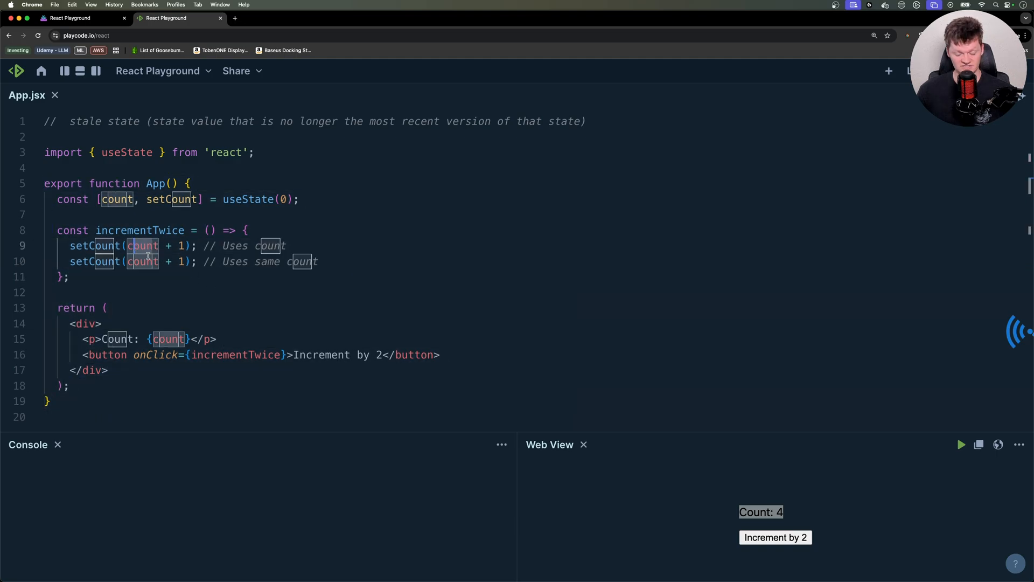
mouse_move(141, 245)
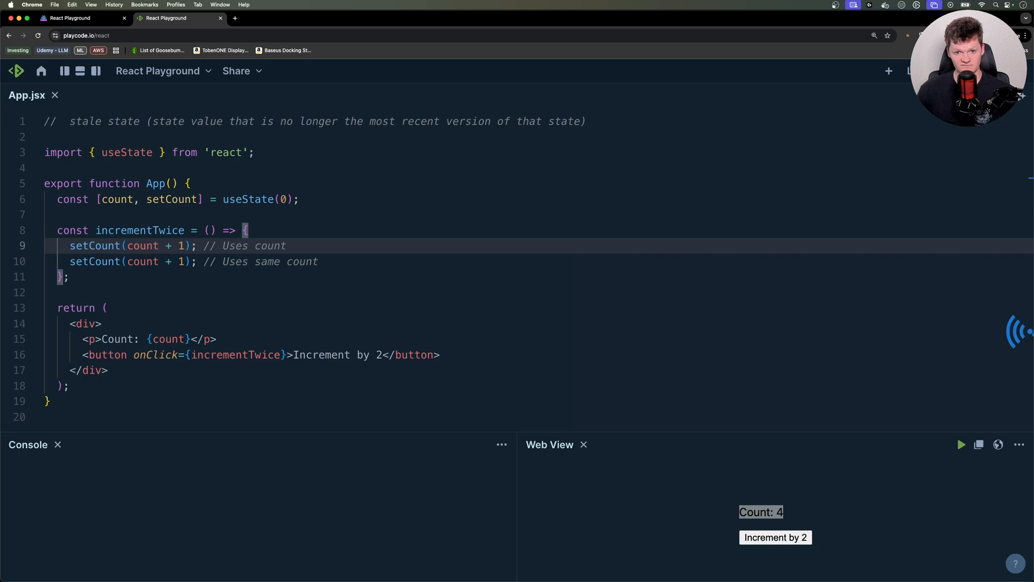
Change both setCount(count + 1) calls to setCount((prev) => prev + 1)
left_click(286, 245)
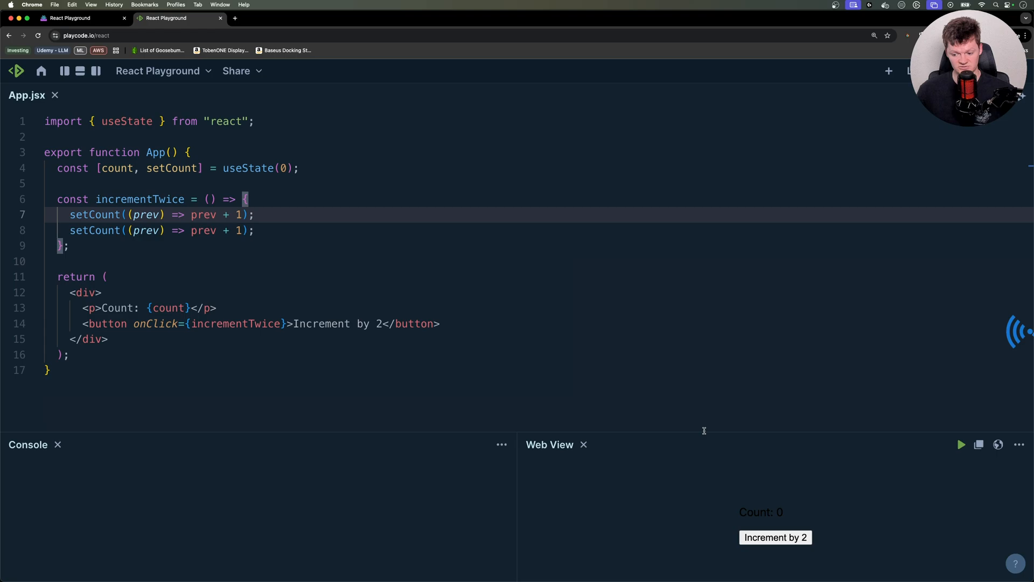
Press 'Increment by 2' until the count reads 10, then point out prev in the code
left_click(775, 537)
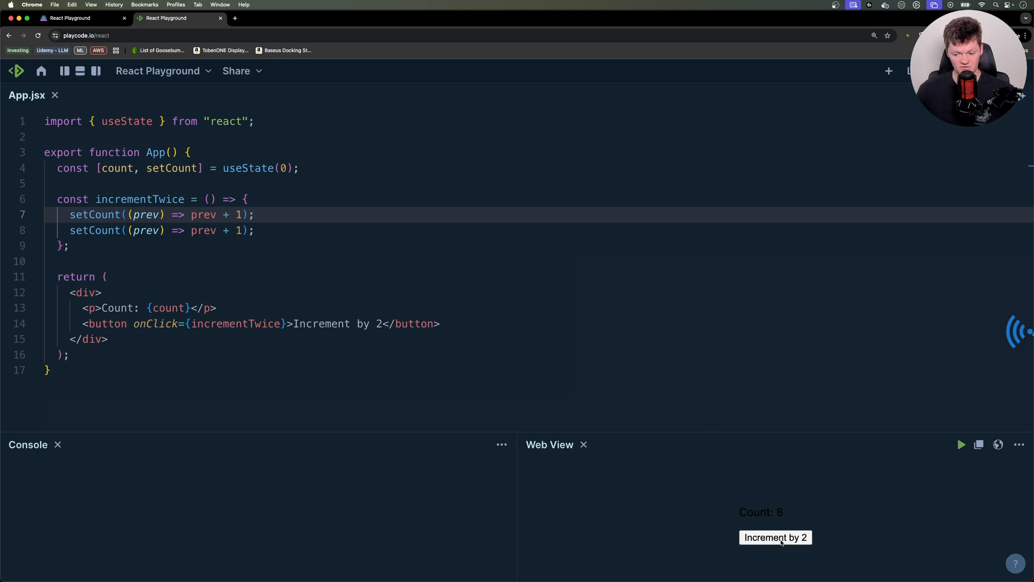
left_click(775, 537)
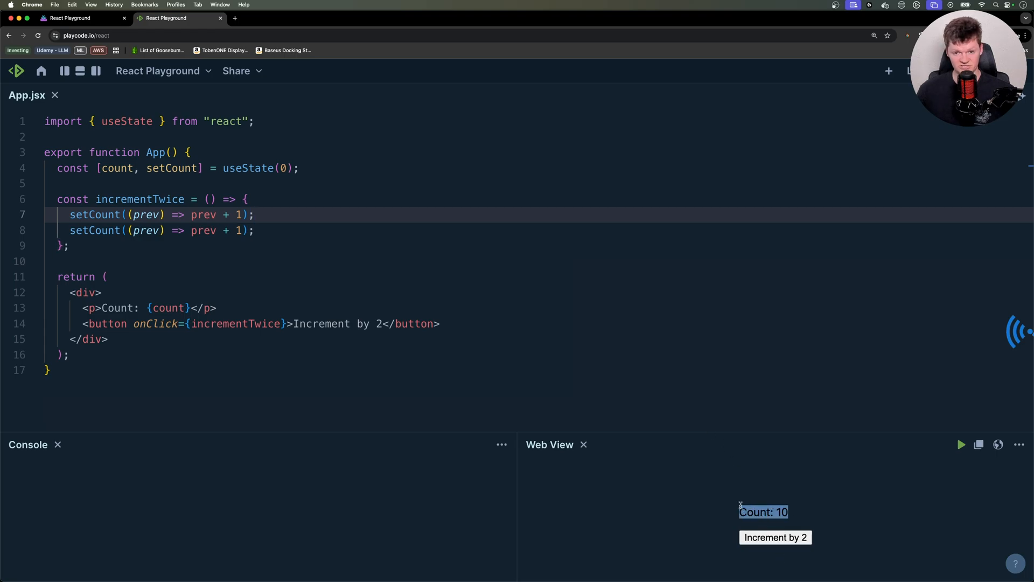
left_click(65, 261)
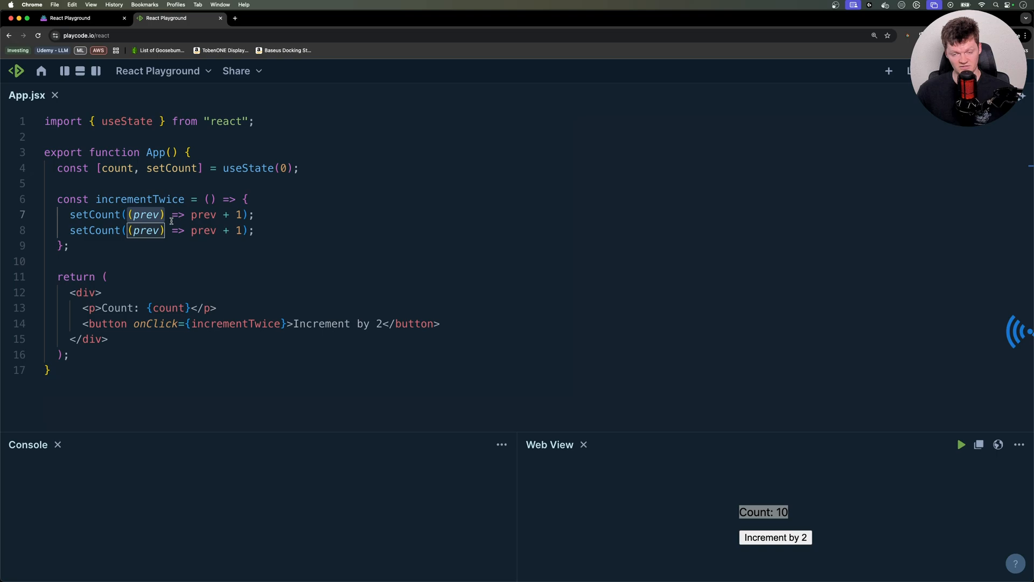
mouse_move(292, 214)
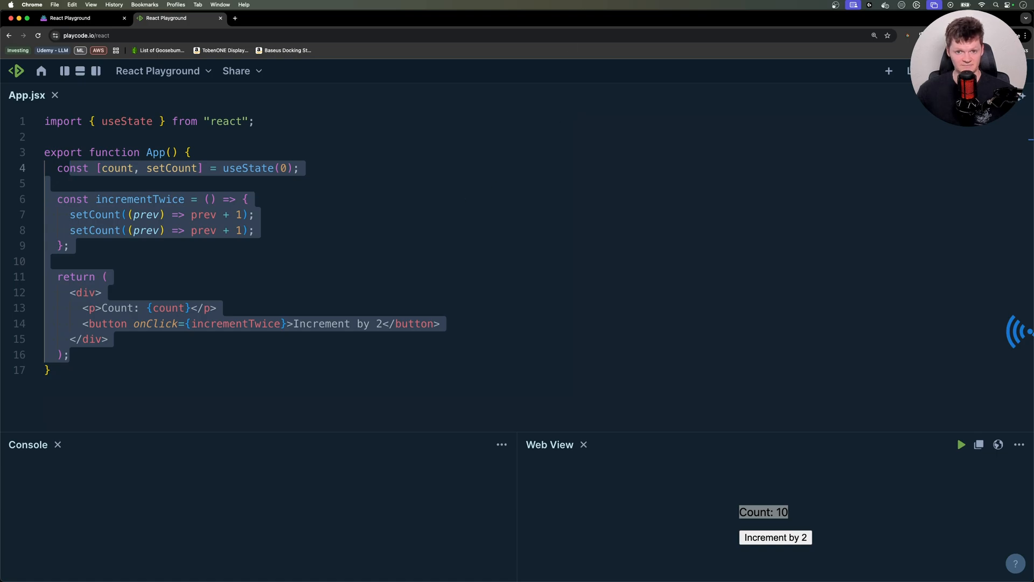
Paste the delayedIncrement setTimeout example over the component body in App.jsx
left_click(71, 168)
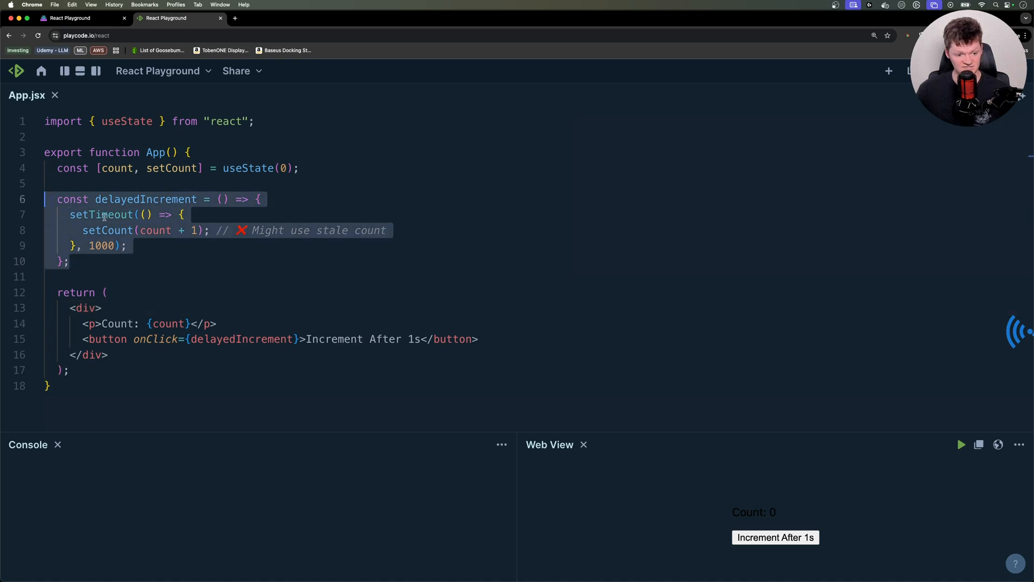
Press 'Increment After 1s' four times, raising the preview count to 4
left_click(345, 247)
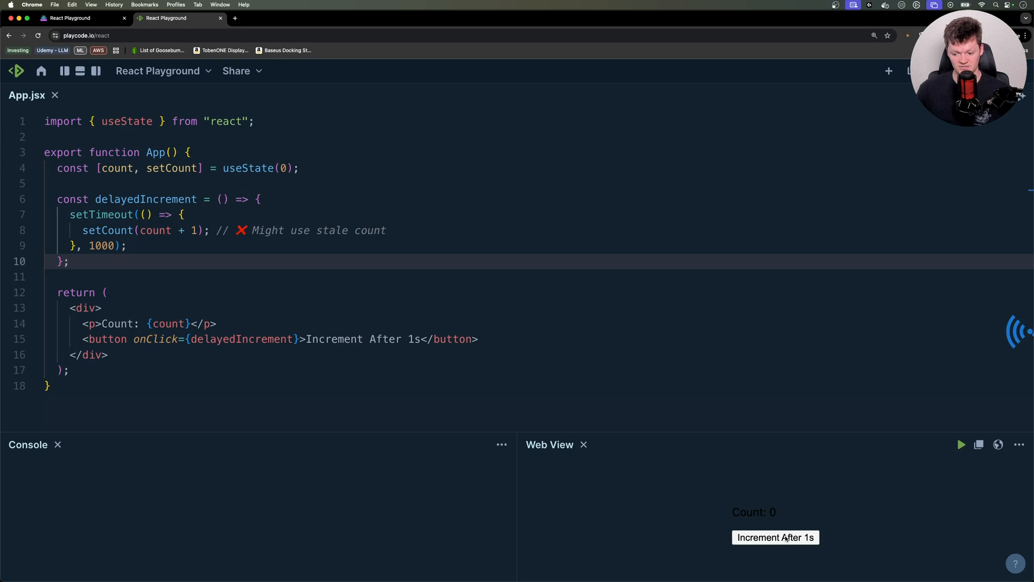
left_click(775, 537)
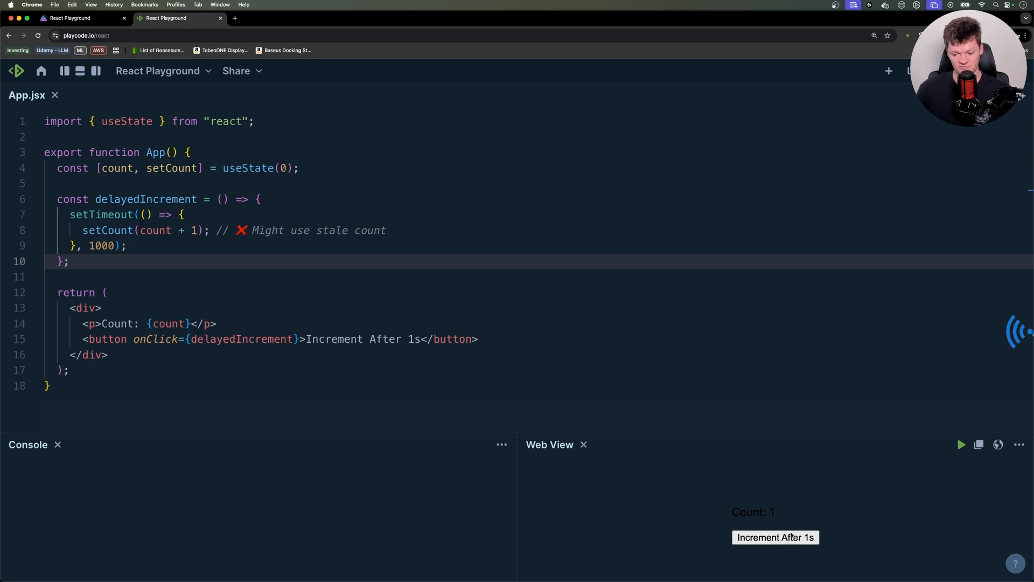
left_click(775, 538)
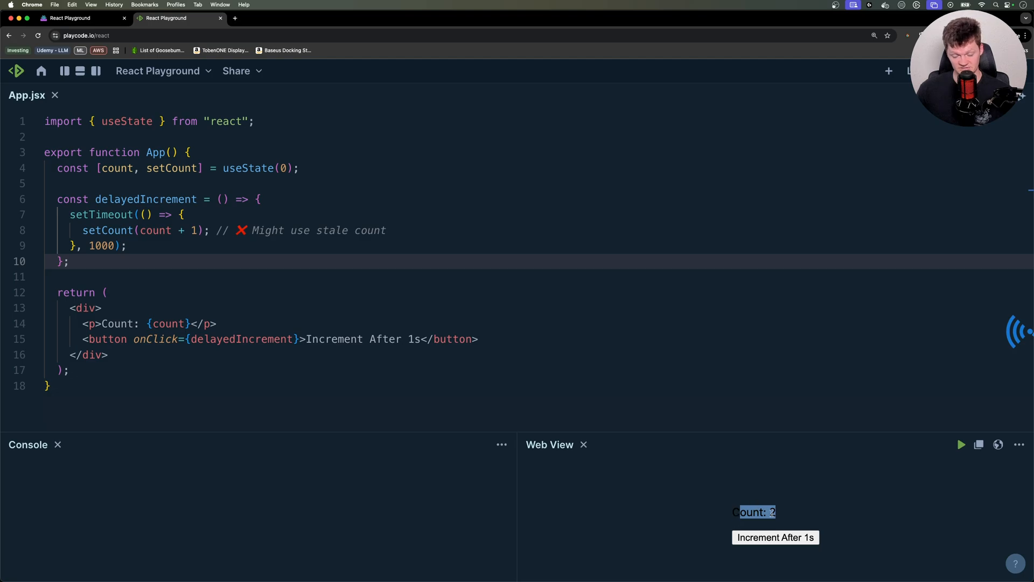
left_click(775, 537)
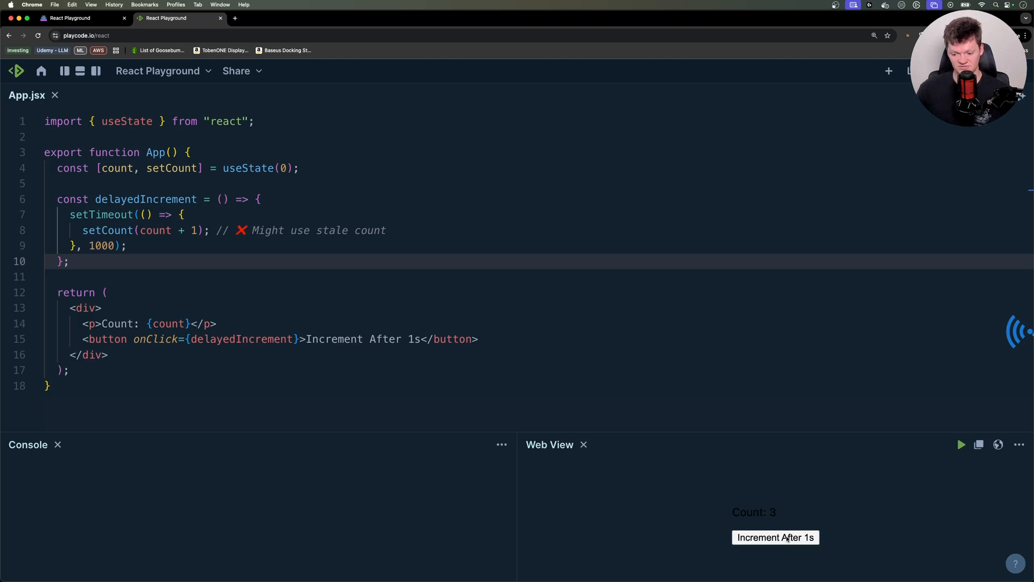
left_click(774, 537)
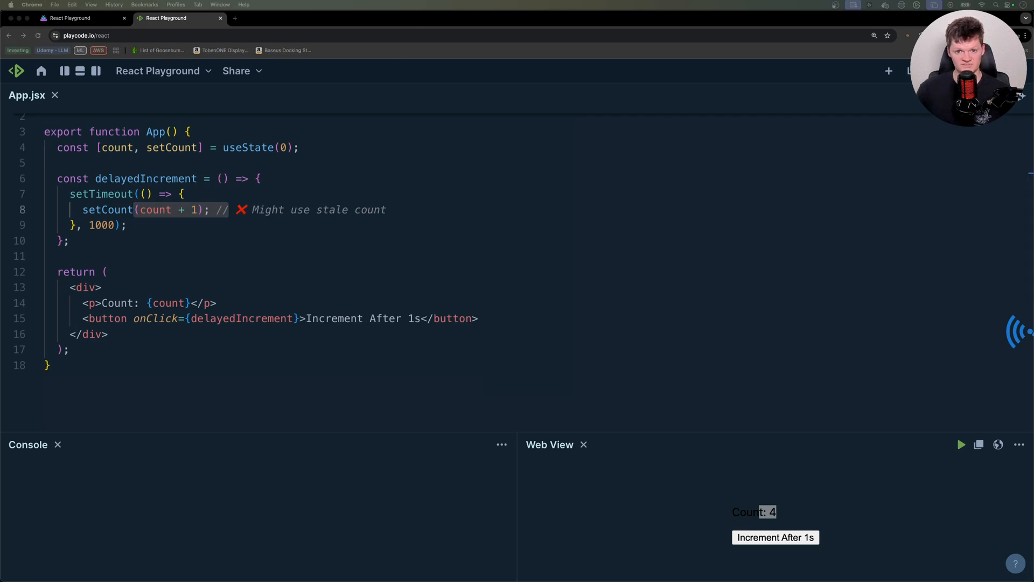
Switch line 8 to setCount((prev) => prev + 1) and press 'Increment After 1s' until 10
left_click(314, 241)
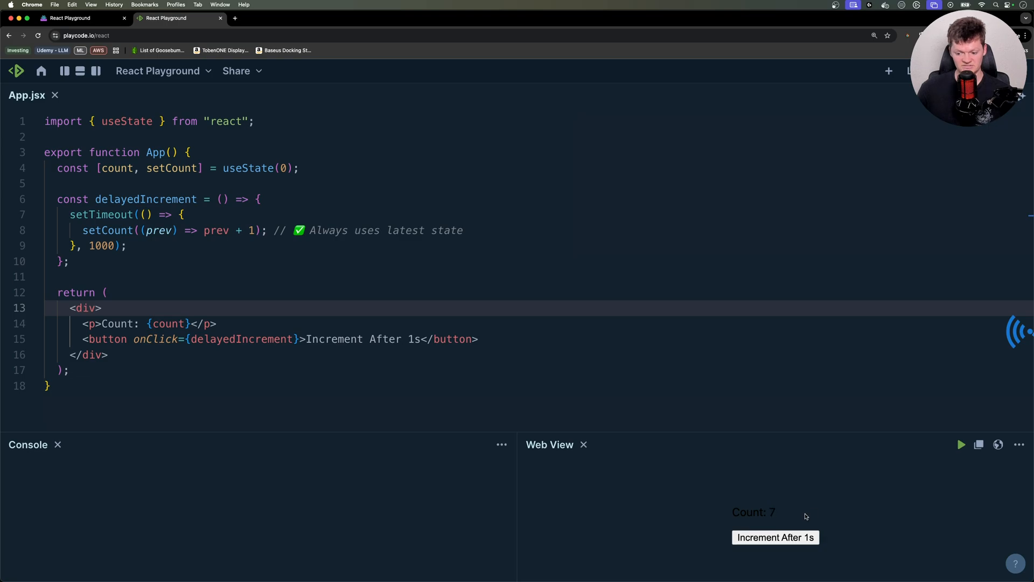
left_click(775, 537)
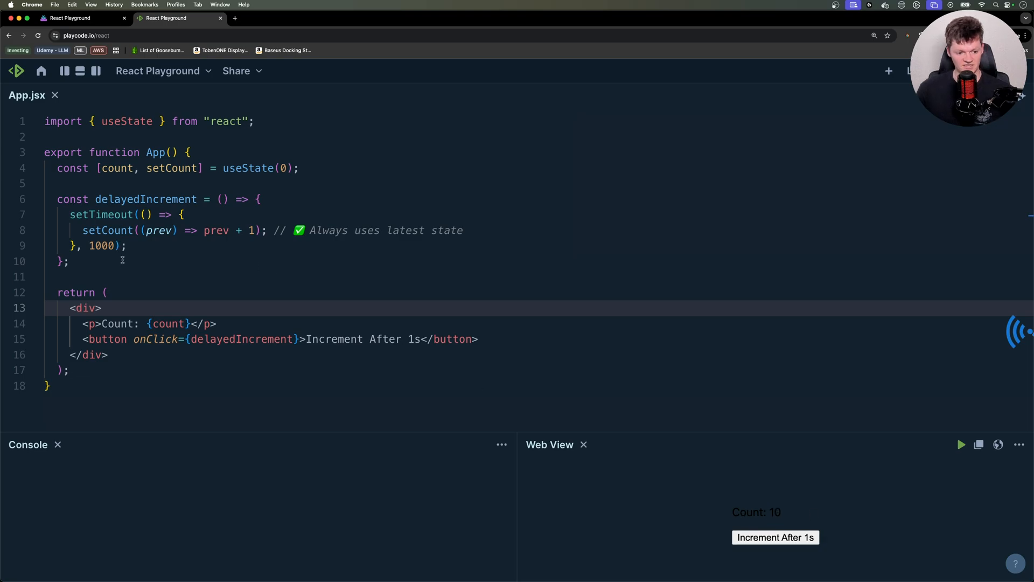